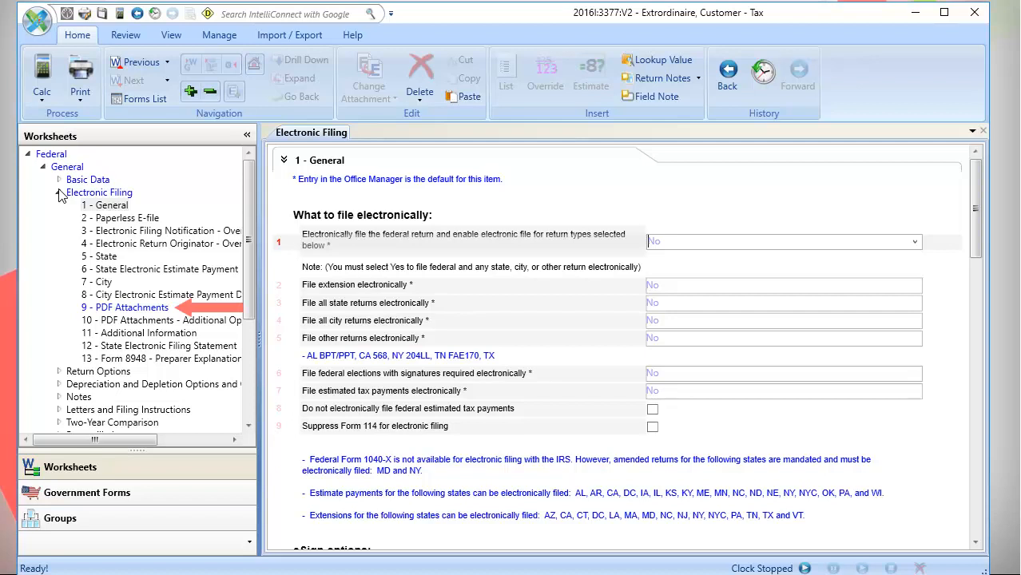
# Select 9 - PDF Attachments under Electronic Filing in the Worksheets tree
pyautogui.click(129, 307)
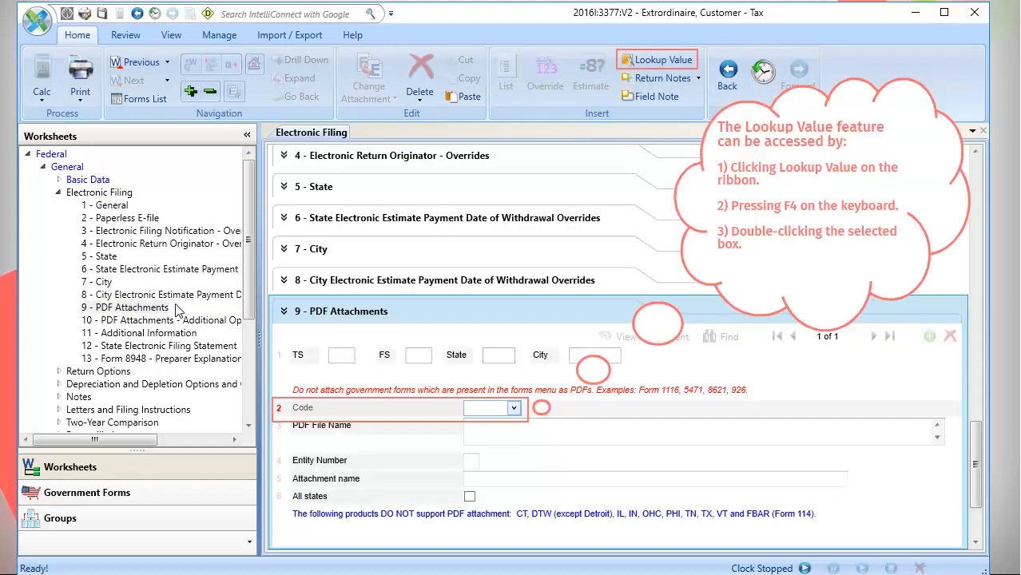
pyautogui.moveTo(393, 326)
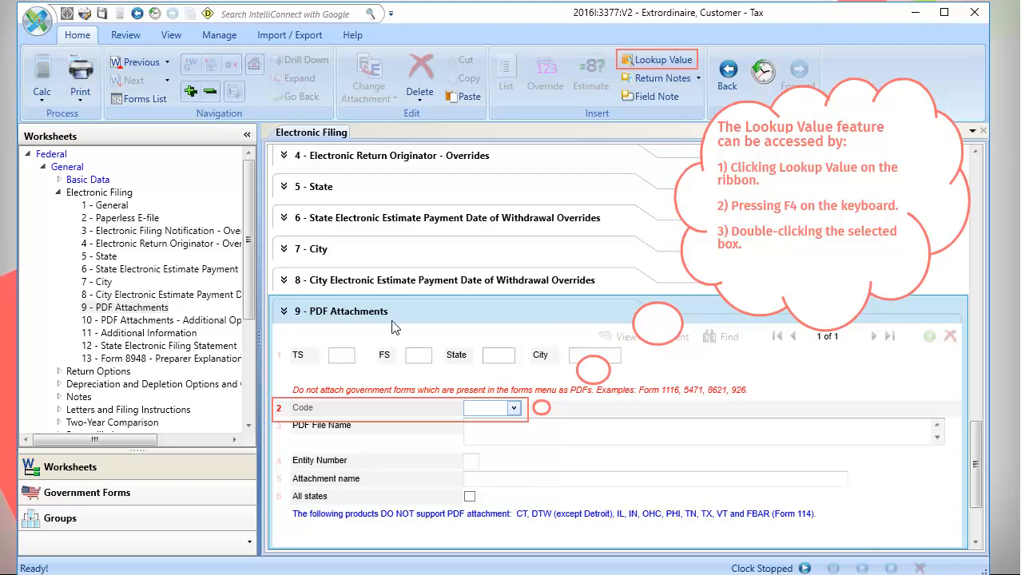
# Choose attachment code AZ03 Authorization of Tax Credits, auto-filling AZ, S and FORM338
pyautogui.click(510, 409)
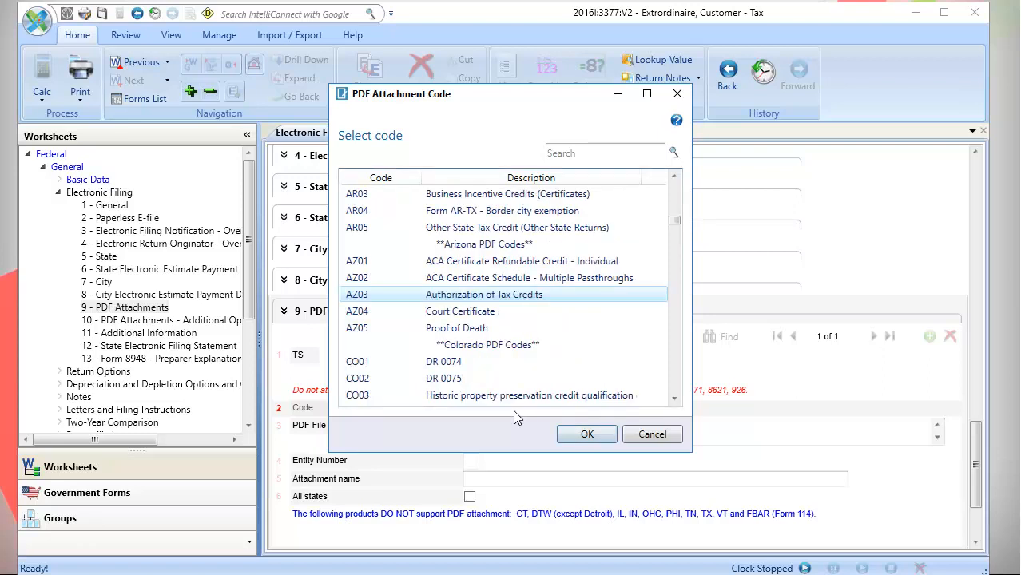
pyautogui.click(604, 153)
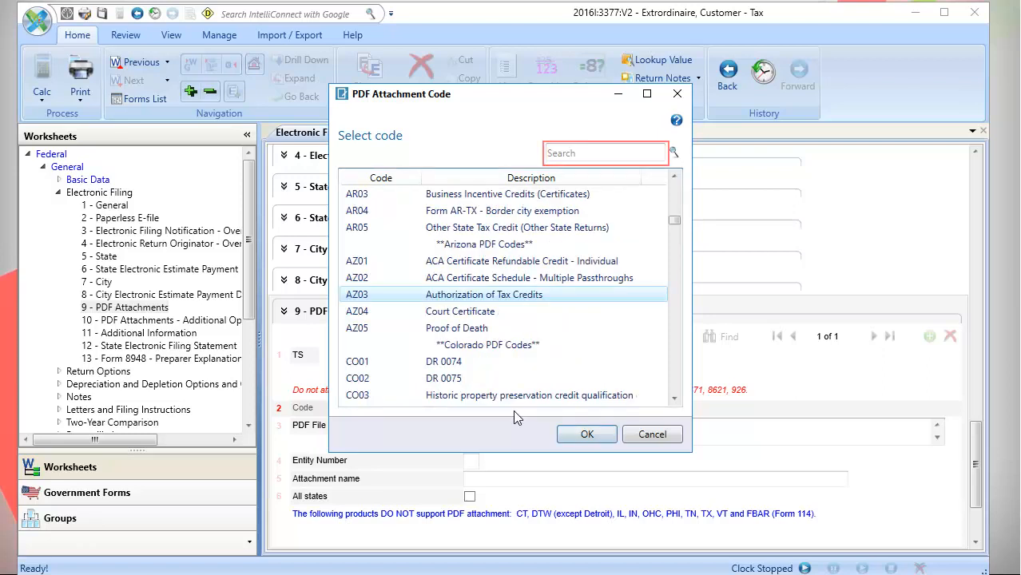
pyautogui.click(482, 294)
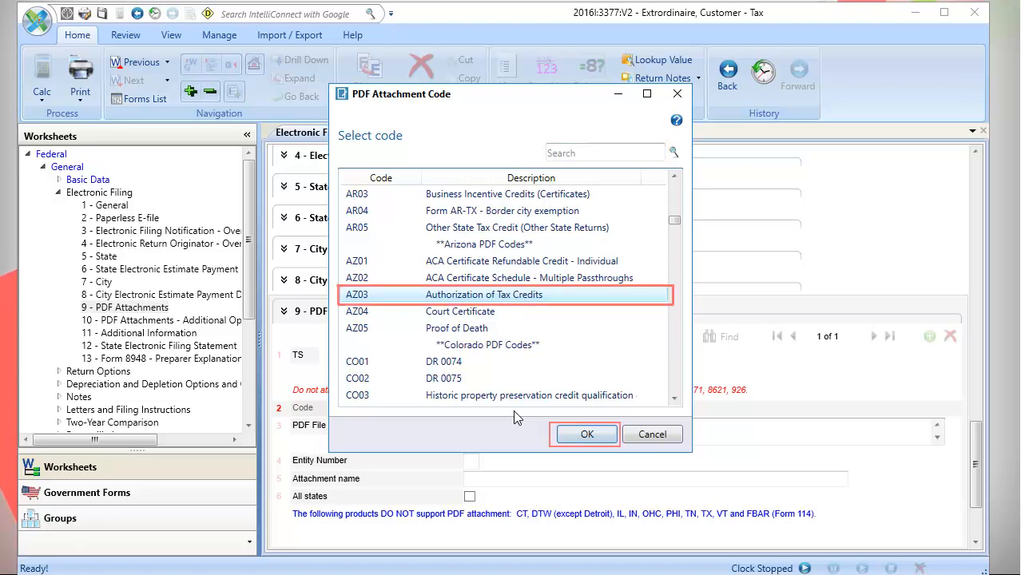
pyautogui.click(585, 435)
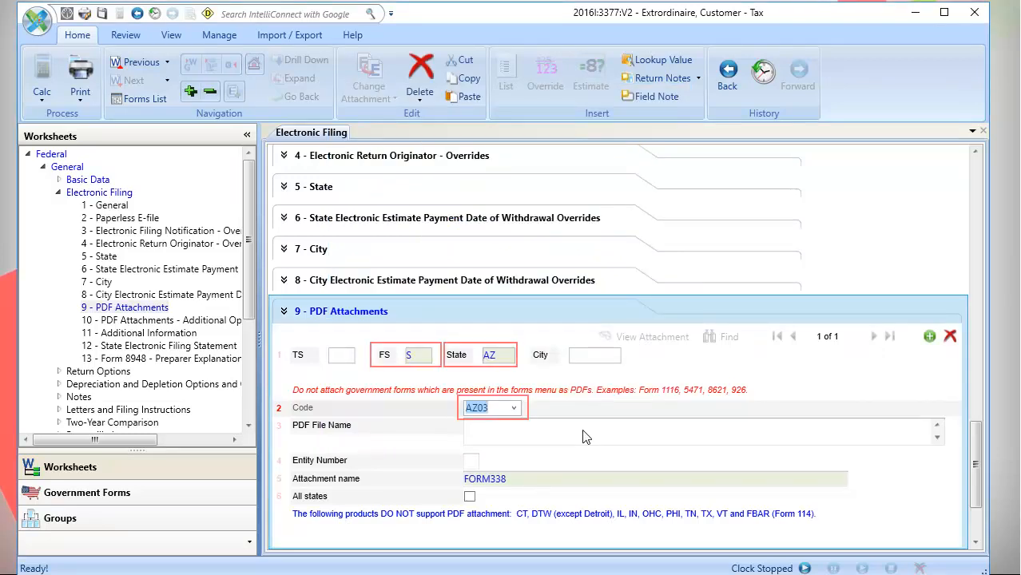
# Activate the PDF File Name field to bring up the Attach File dialog
pyautogui.click(484, 479)
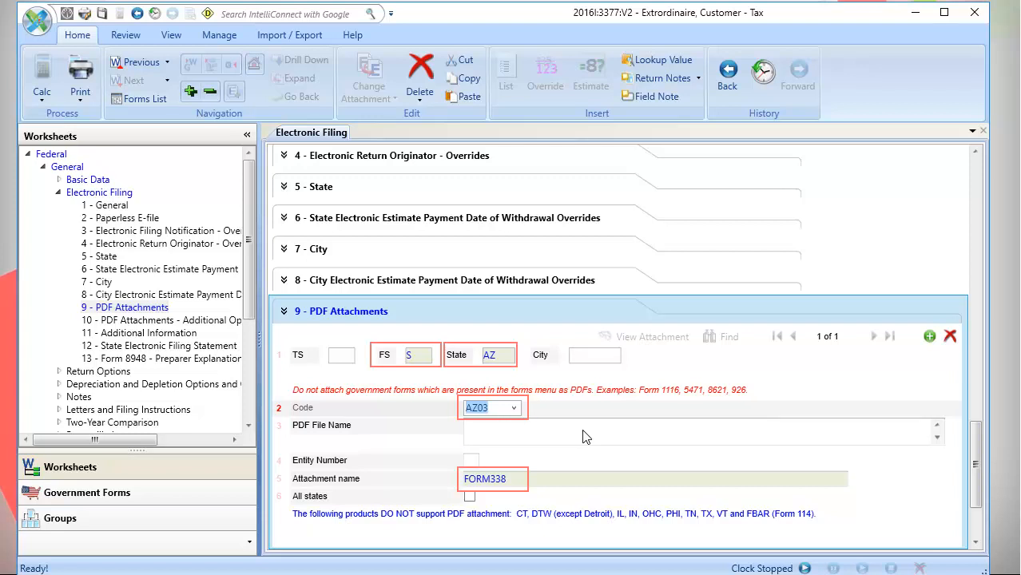
pyautogui.click(703, 433)
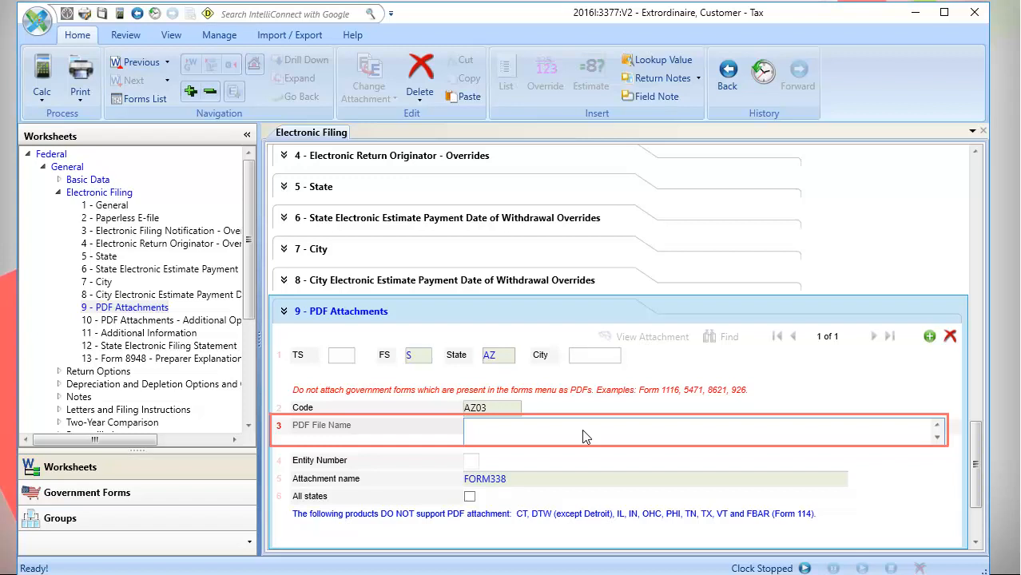
pyautogui.moveTo(483, 438)
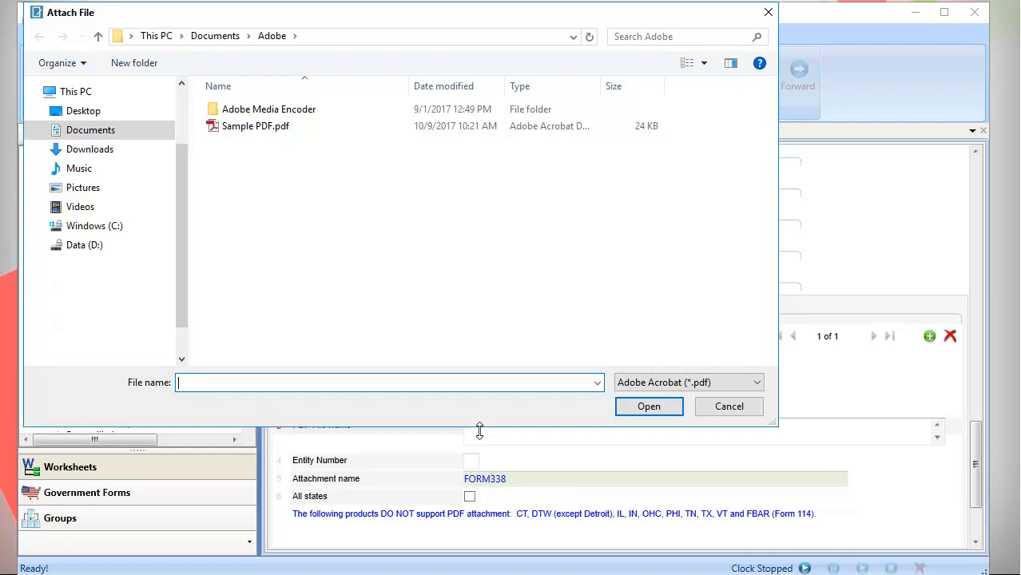
# Attach Sample PDF.pdf from Documents > Adobe to the AZ03 record
pyautogui.click(255, 125)
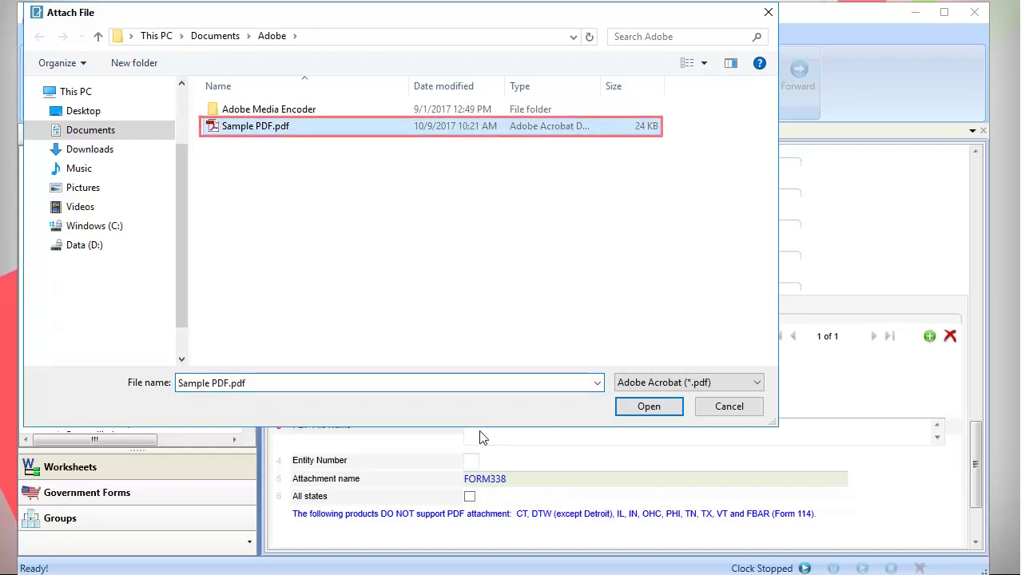
pyautogui.click(648, 408)
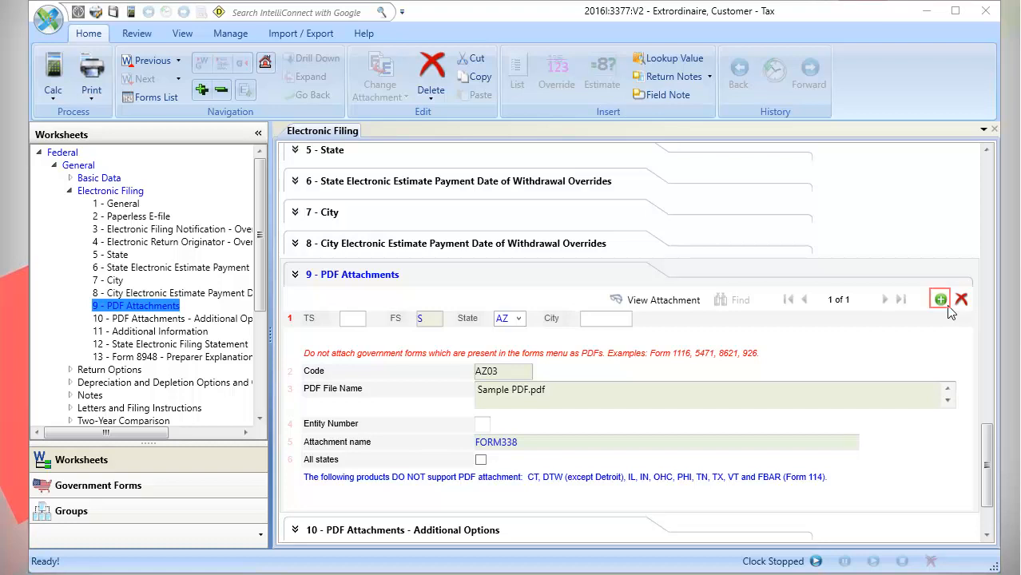
# Add a second attachment record holding Sample PDF.pdf, named Sample PDF
pyautogui.click(938, 301)
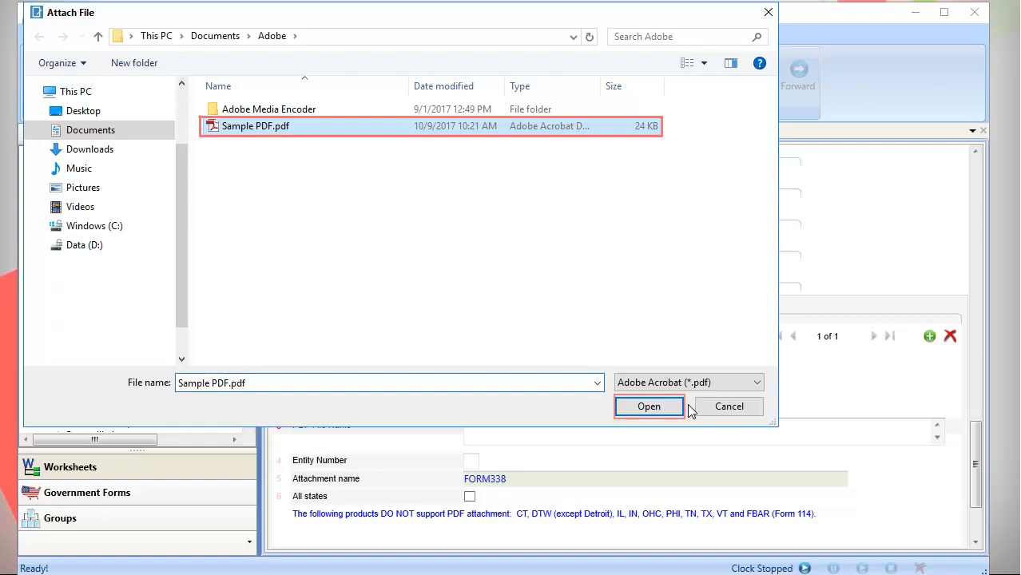
pyautogui.click(649, 406)
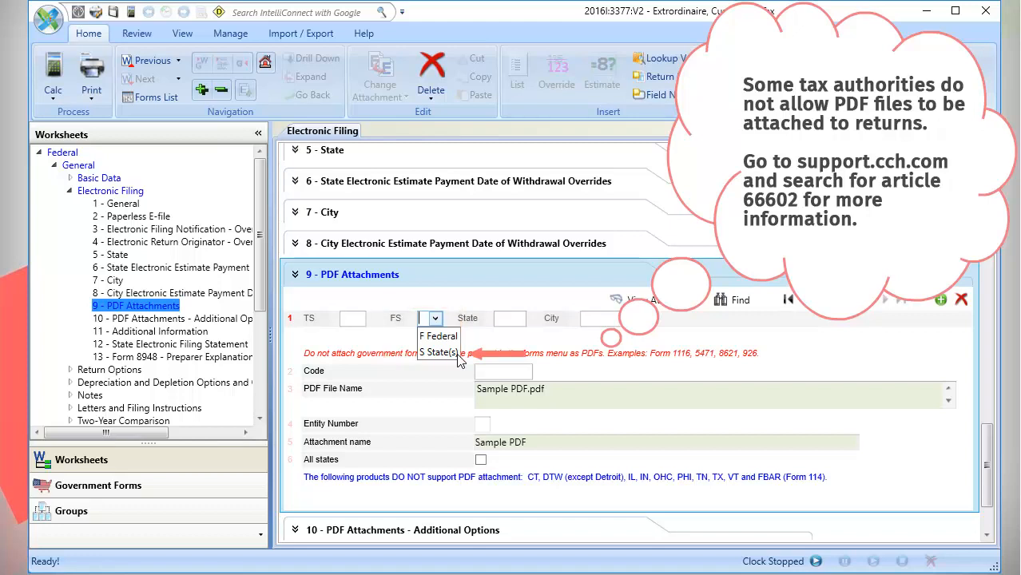
# Set the second record's filing type to S - State(s) and state to AZ
pyautogui.click(438, 351)
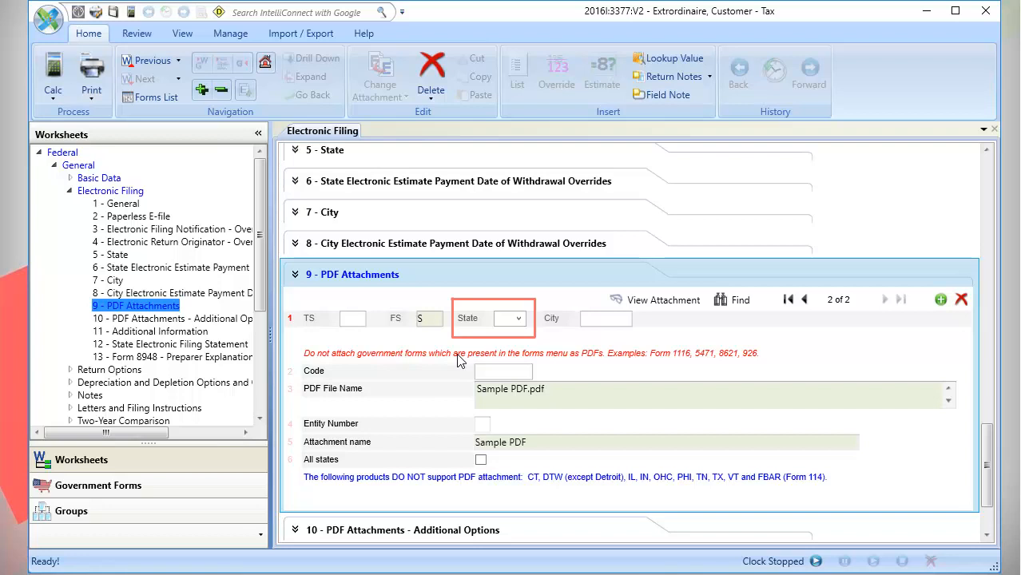
pyautogui.click(511, 317)
pyautogui.write('AZ')
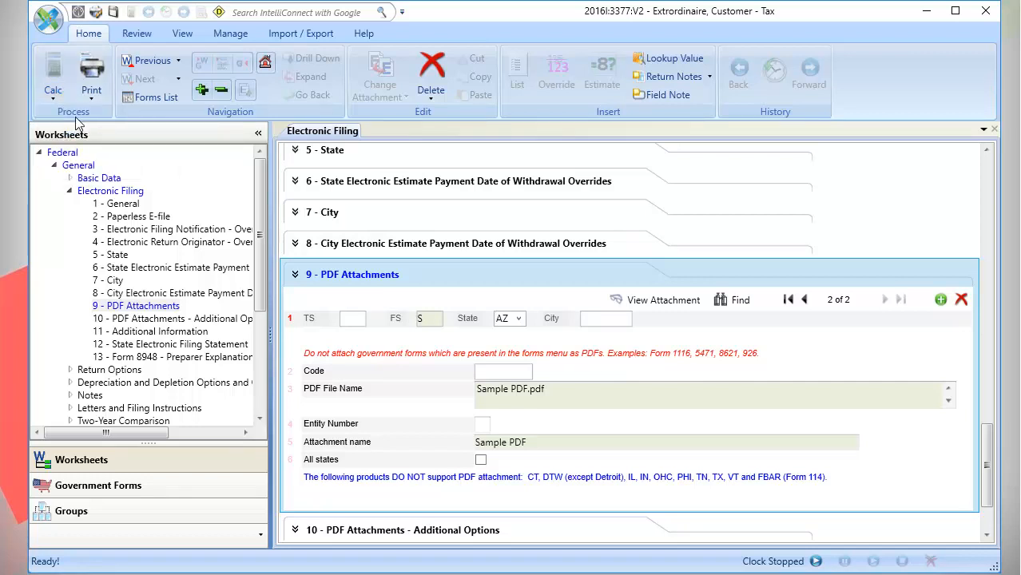
pyautogui.moveTo(662, 300)
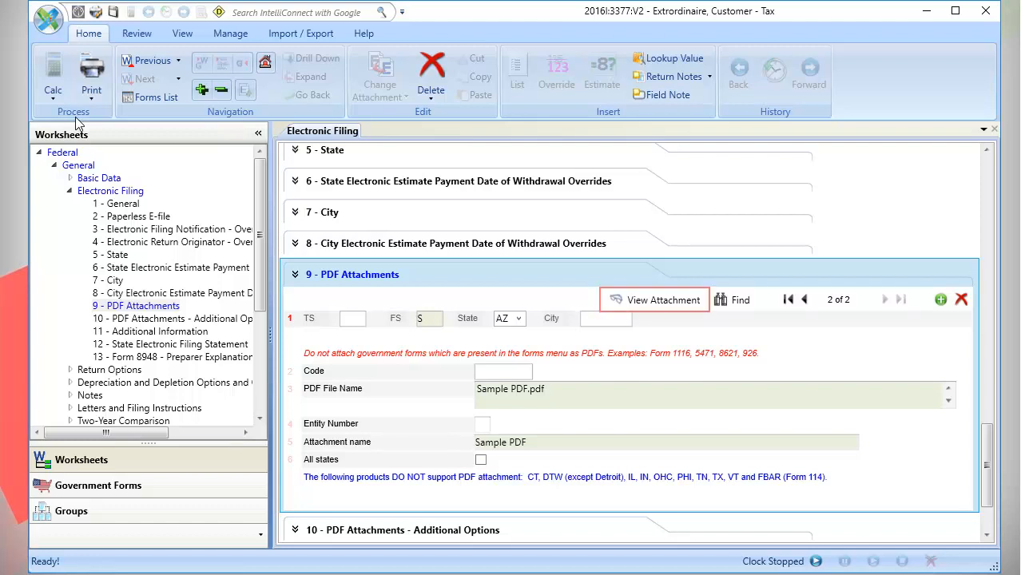
pyautogui.click(661, 300)
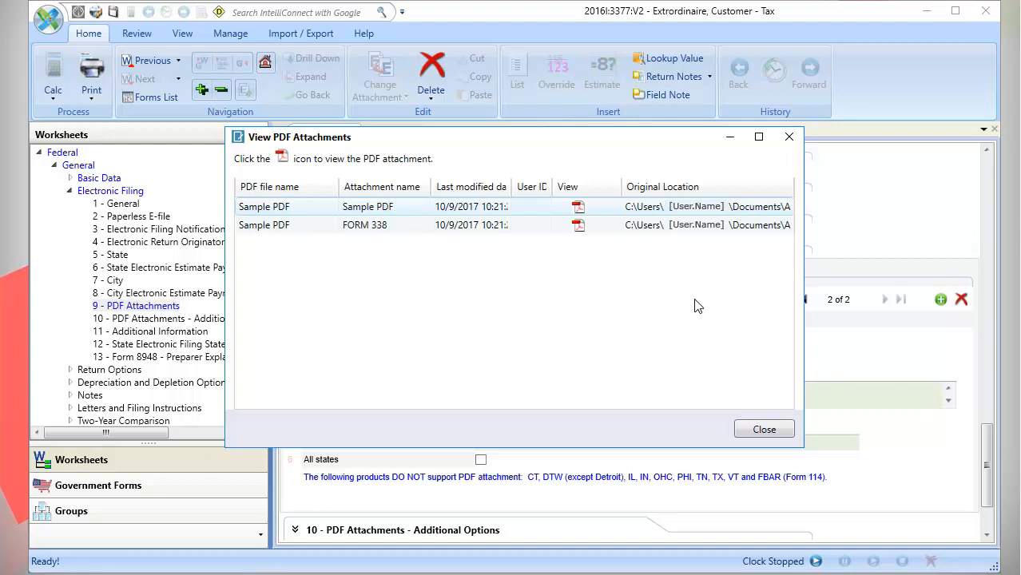
pyautogui.click(578, 206)
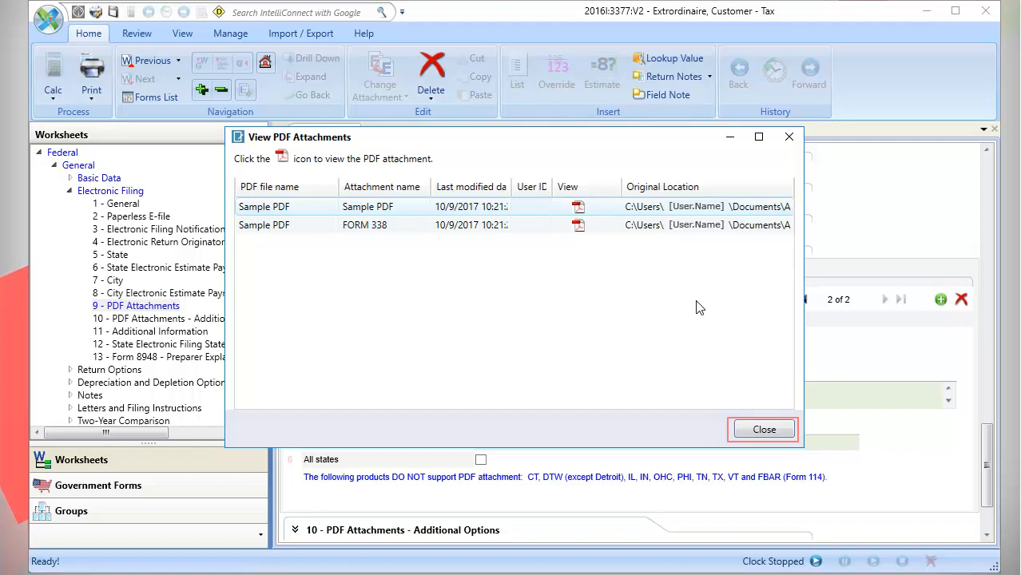
pyautogui.click(764, 429)
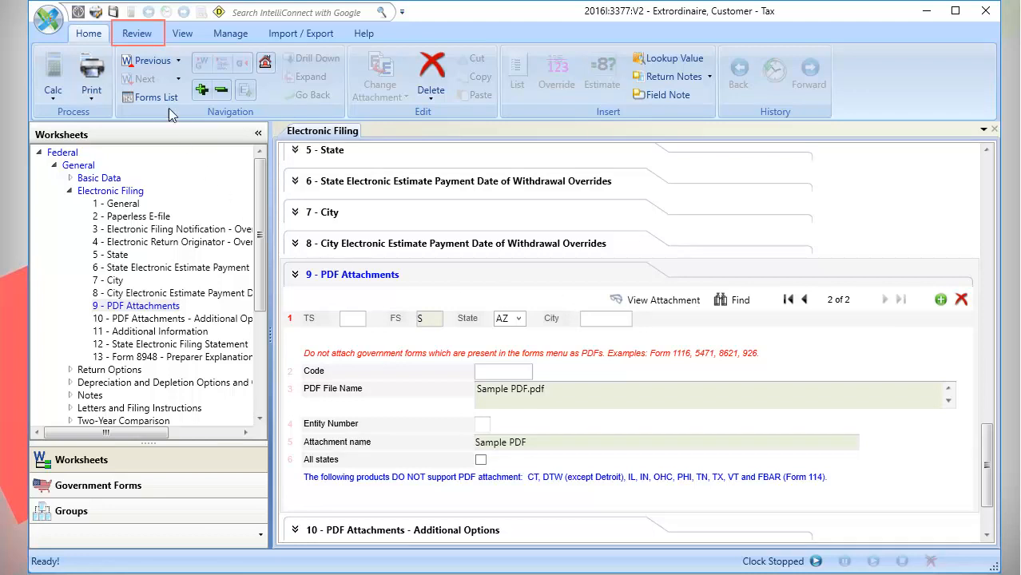
# Show the View PDF Attachments window listing Sample PDF and FORM 338 via Review > View Attachments
pyautogui.click(136, 32)
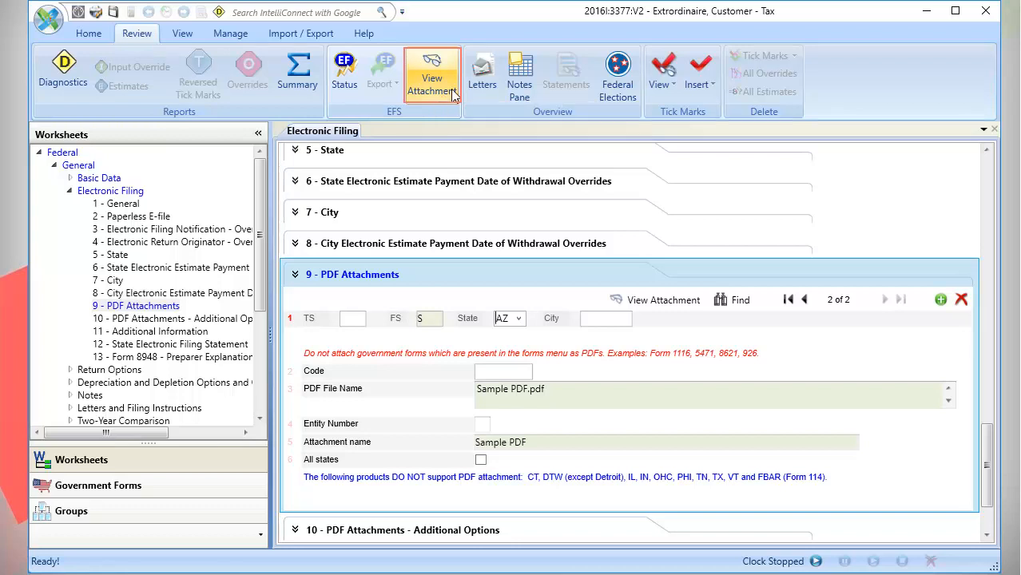
pyautogui.click(432, 72)
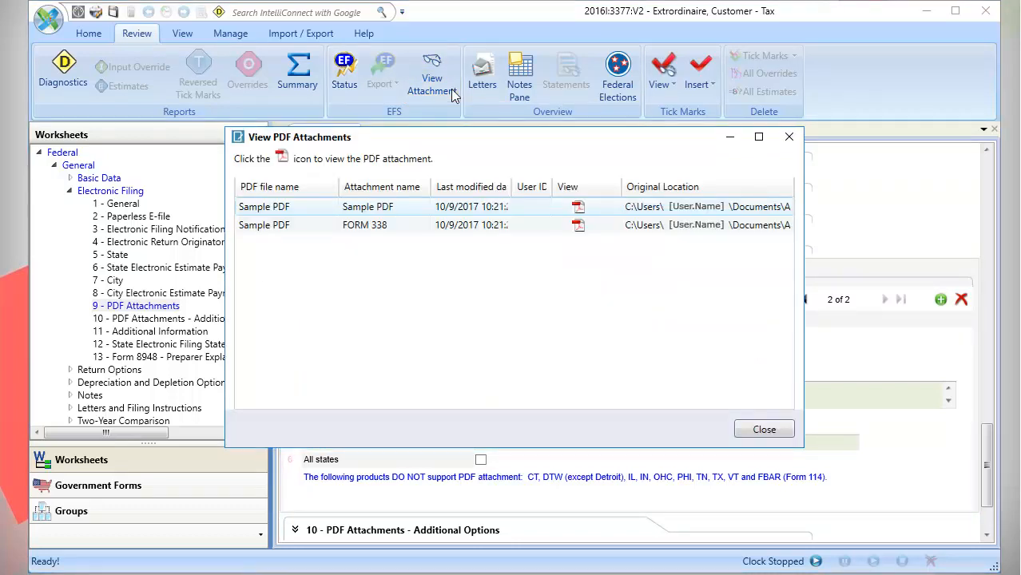